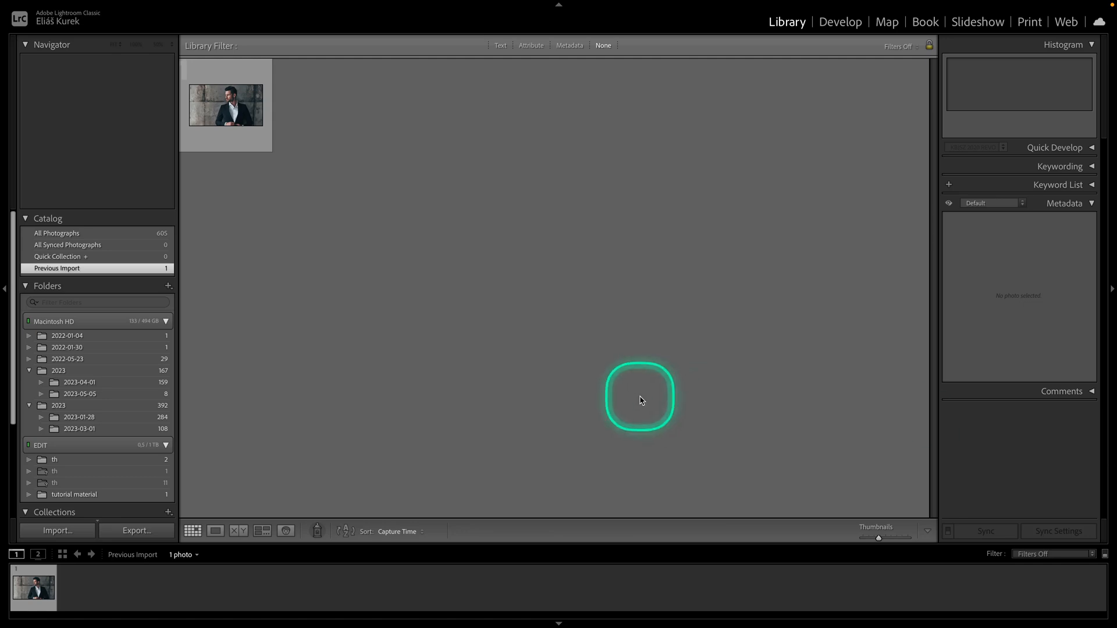
{"action": "mouse_move", "coordinate": [392, 281]}
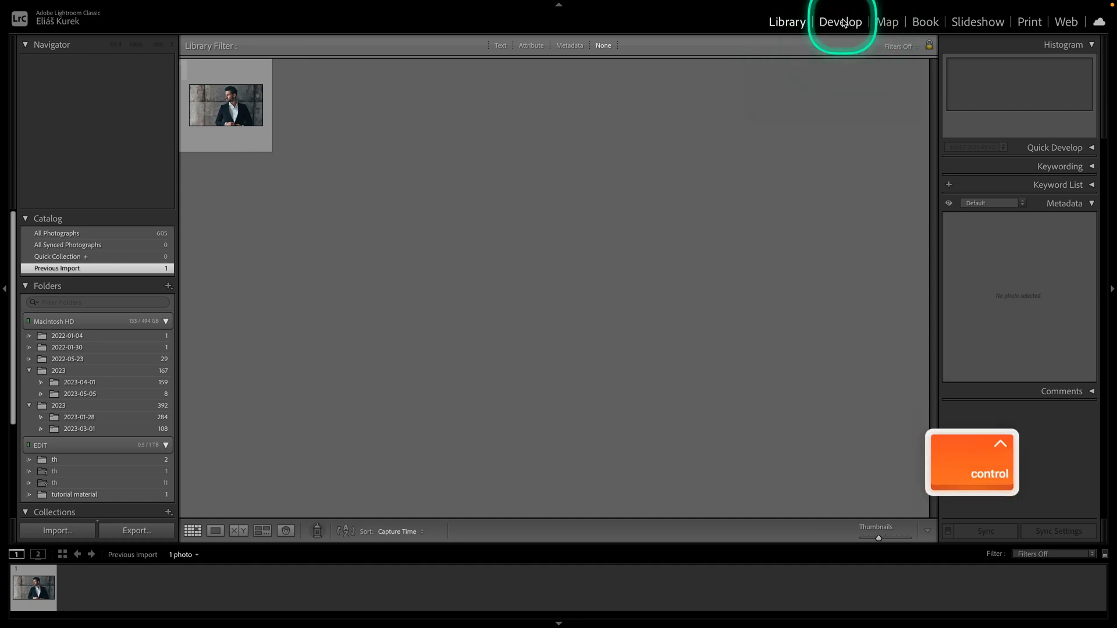
Step: Load the suit portrait in Develop and apply a SKPRESETS 1 preset
{"action": "left_click", "coordinate": [840, 22]}
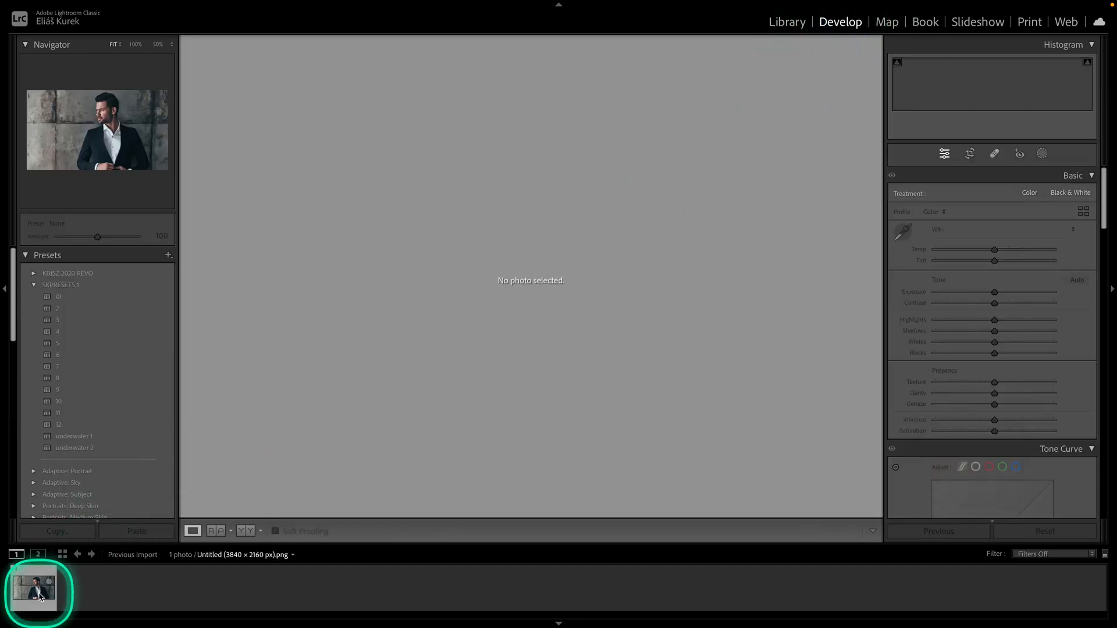
{"action": "left_click", "coordinate": [40, 596]}
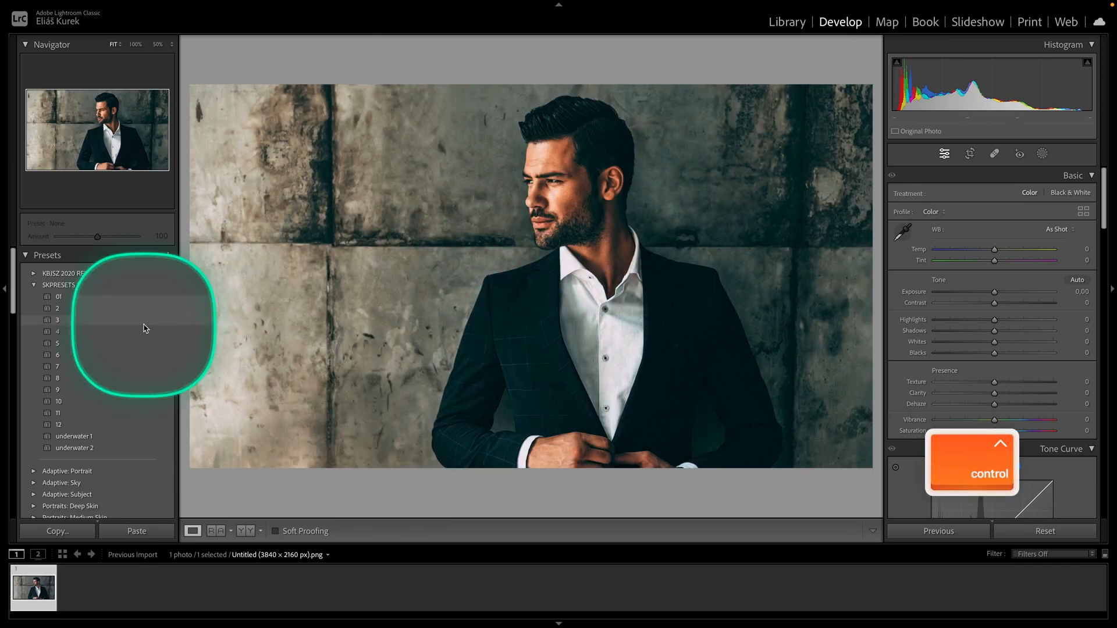
{"action": "left_click", "coordinate": [57, 319]}
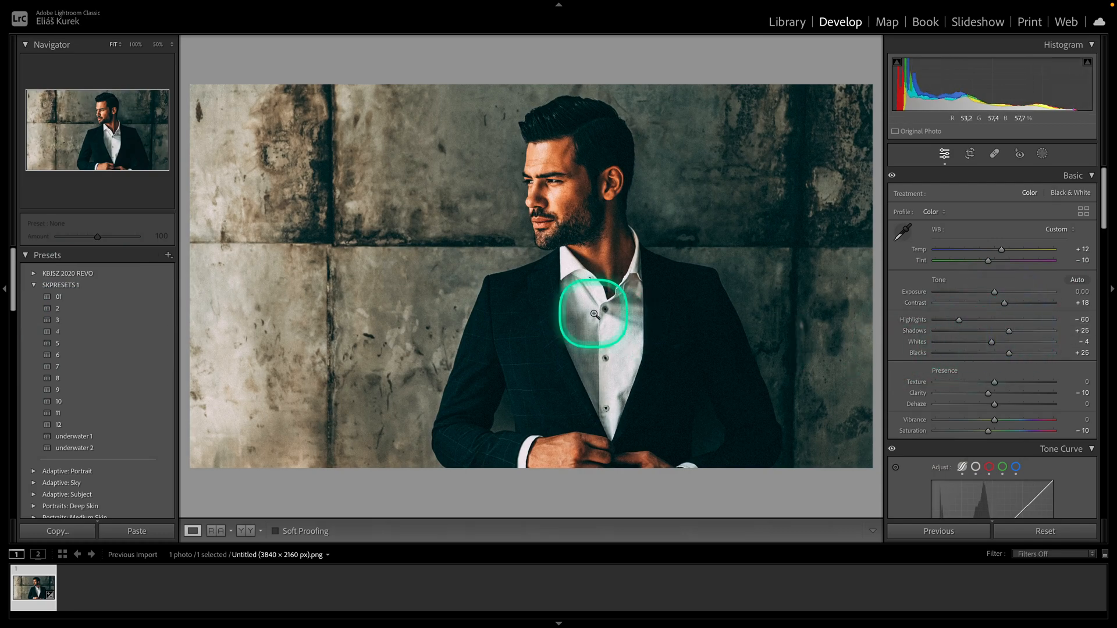
{"action": "left_click", "coordinate": [594, 162]}
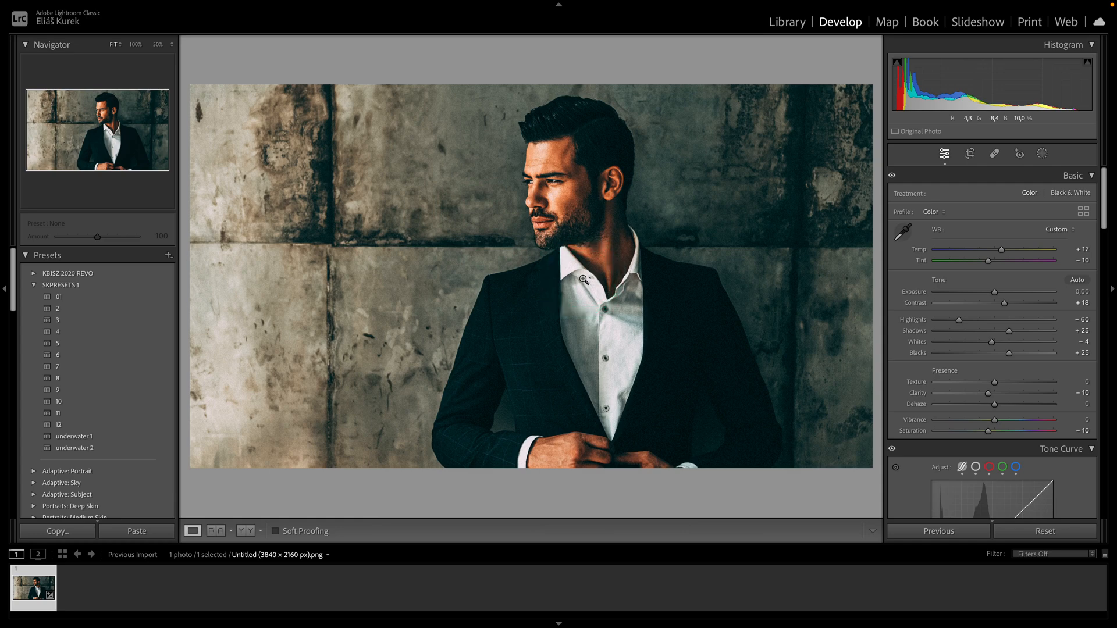
{"action": "left_click", "coordinate": [574, 320]}
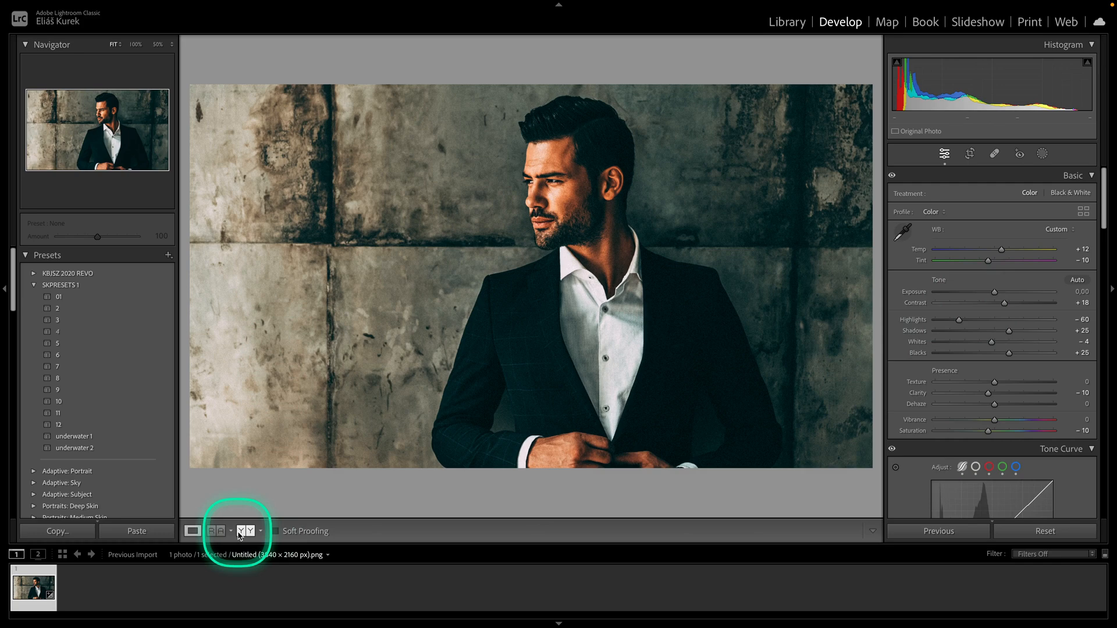
Step: Cycle Before/After through side-by-side and split views, ending on top/bottom
{"action": "left_click", "coordinate": [245, 531]}
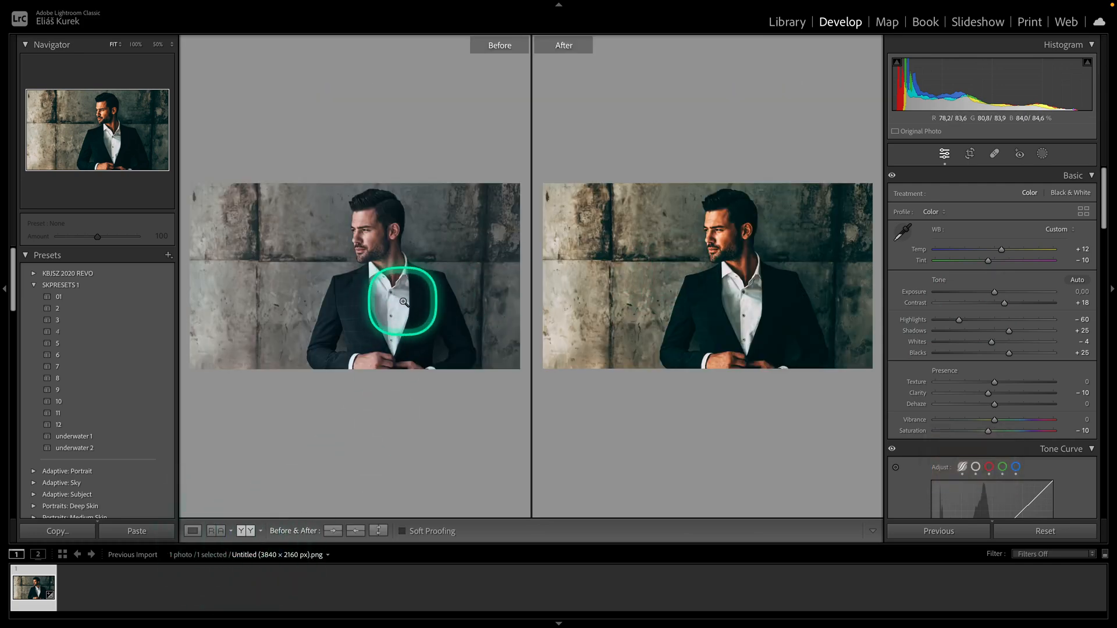
{"action": "left_click", "coordinate": [245, 530]}
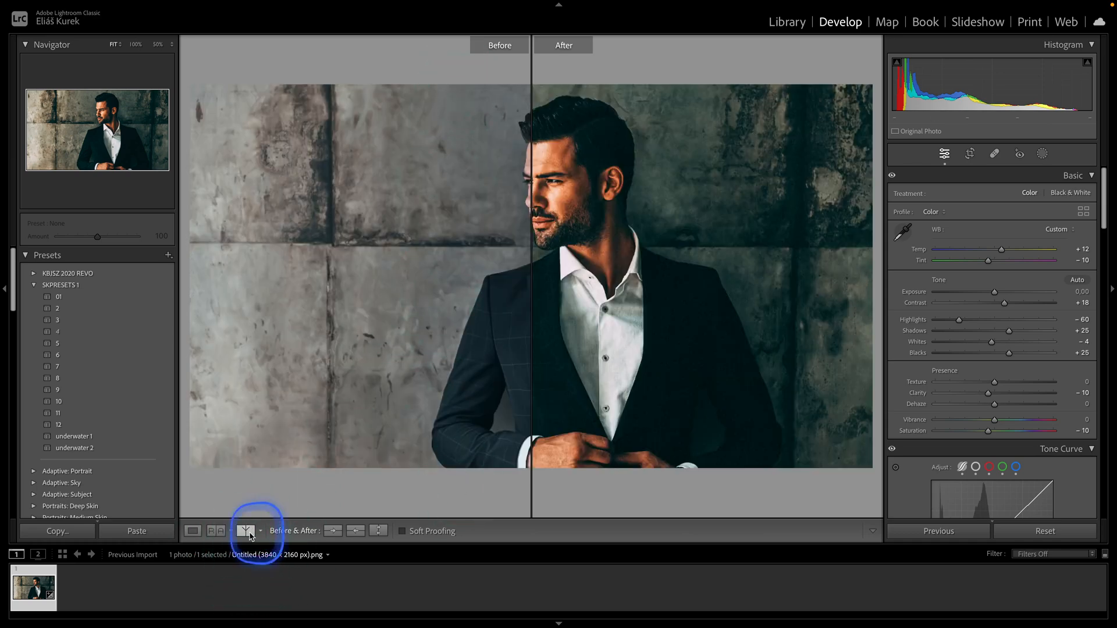
{"action": "left_click", "coordinate": [246, 530]}
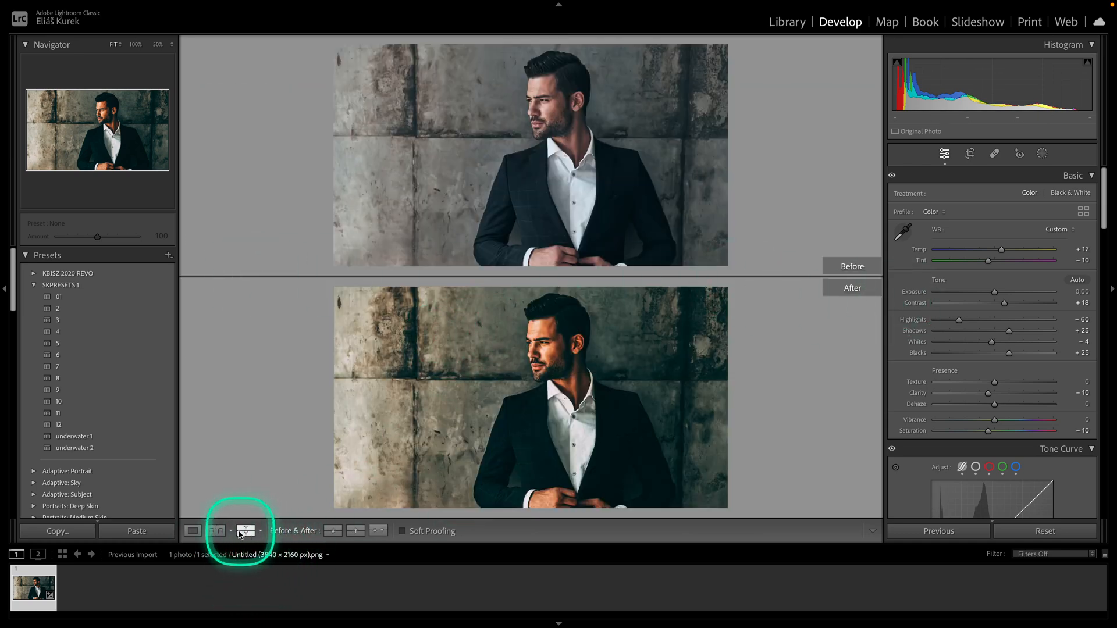